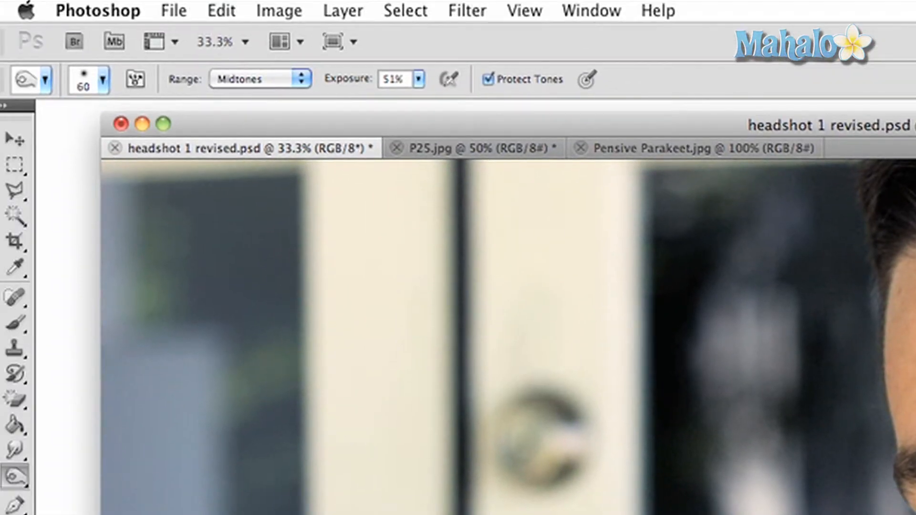
mouse_move(454, 265)
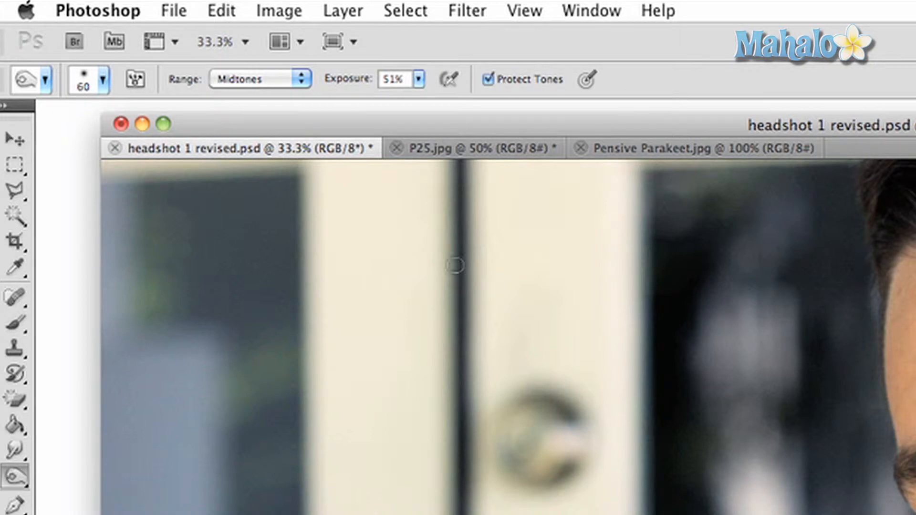
Reduce the Burn tool brush size from 60 to 40 px via the brush preset picker
left_click(104, 79)
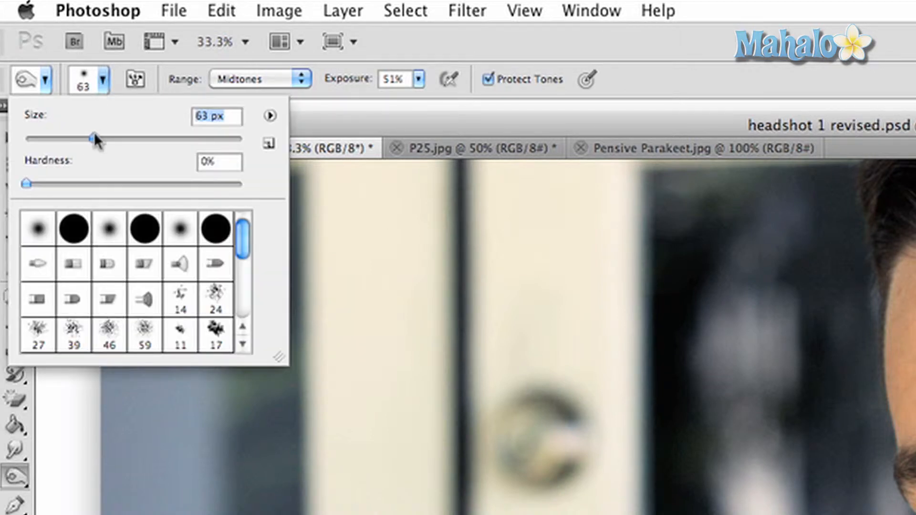
left_click_drag(96, 139, 69, 138)
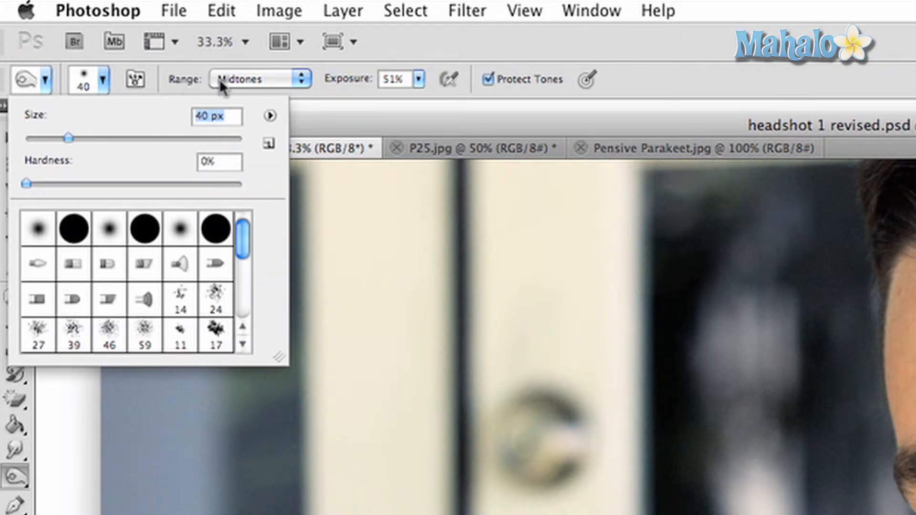
Keep the burn Range on Midtones, with exposure 31% and Protect Tones on
left_click(259, 79)
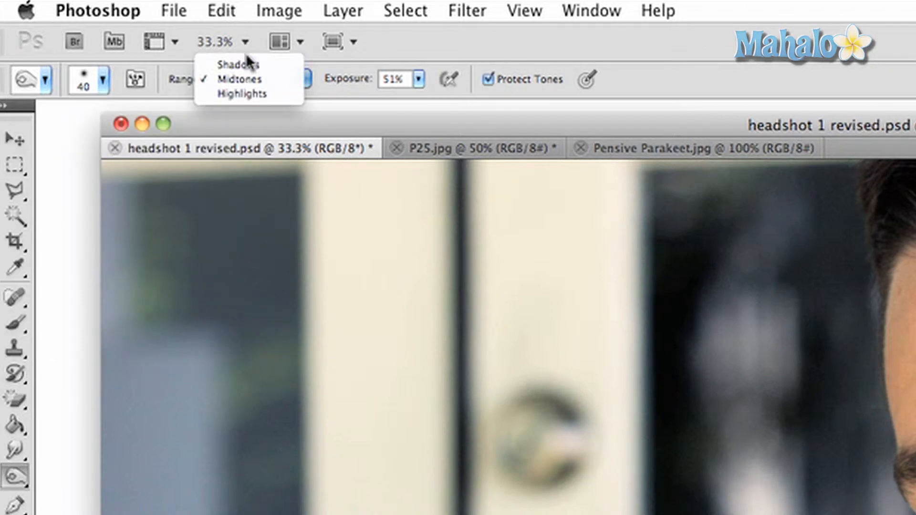
mouse_move(240, 94)
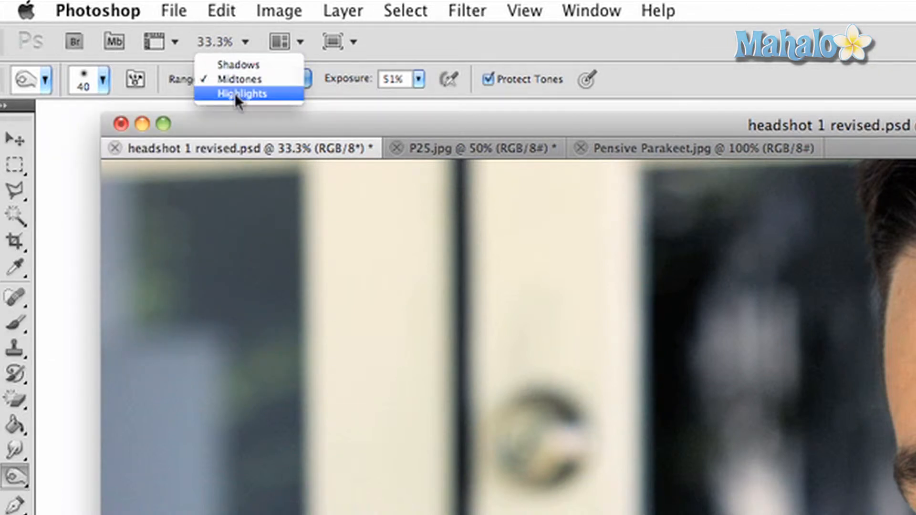
left_click(239, 79)
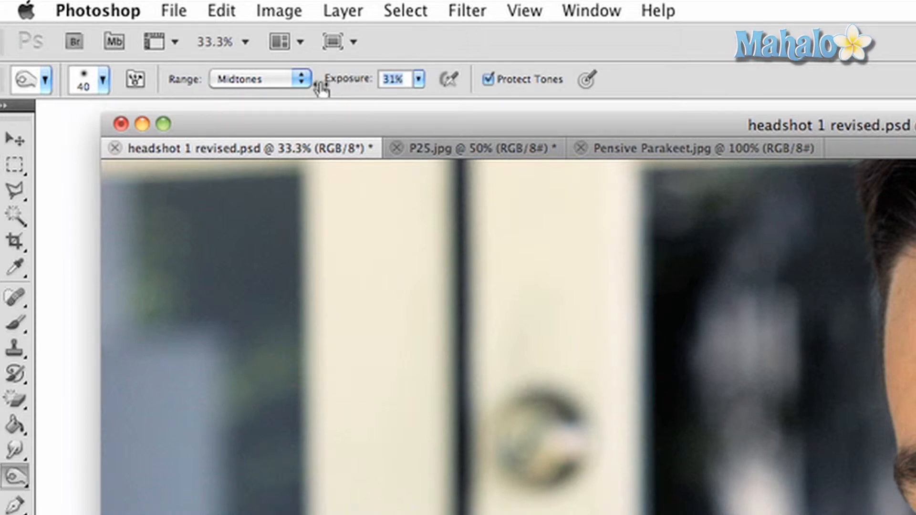
mouse_move(486, 86)
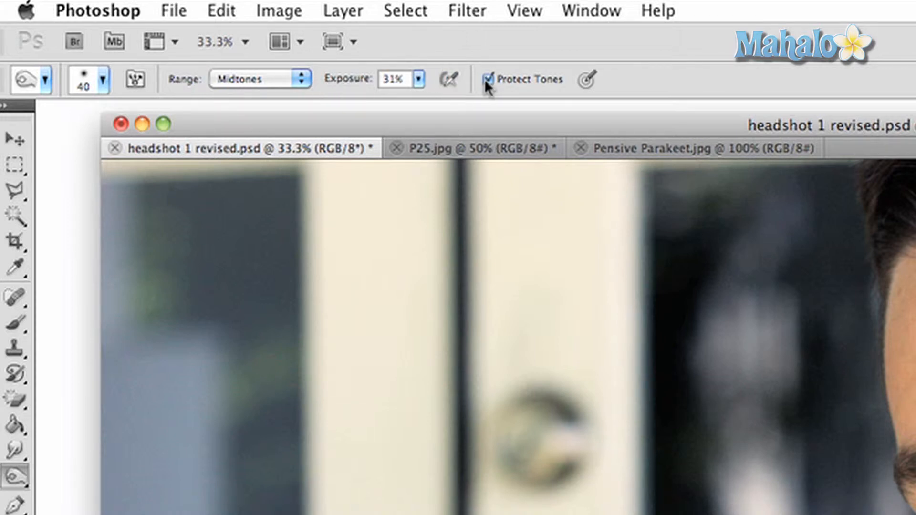